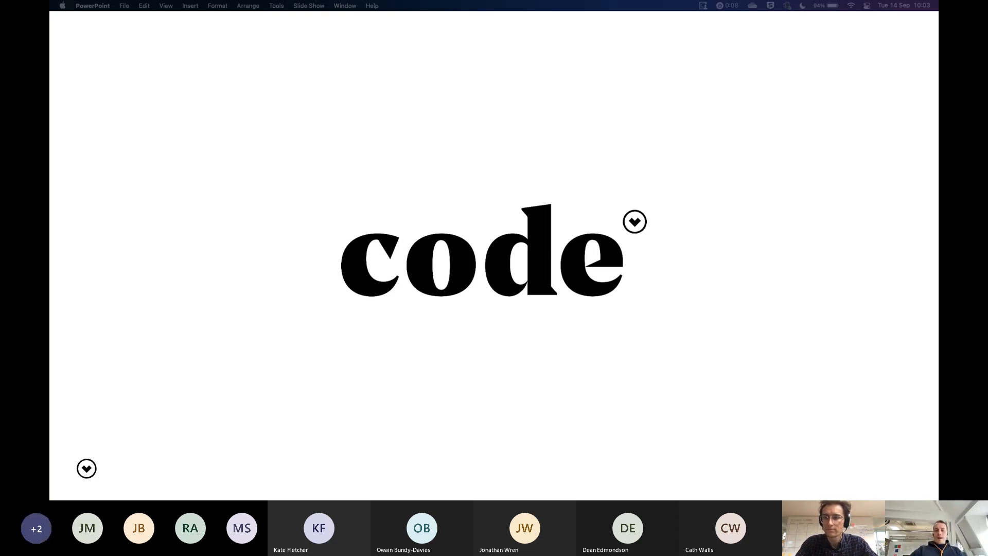
mouse_move(795, 378)
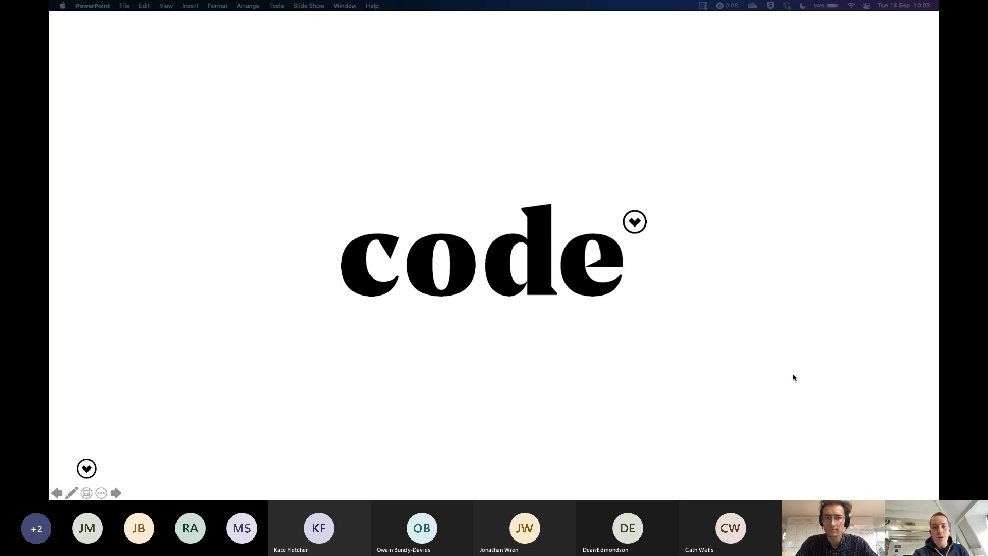
mouse_move(698, 308)
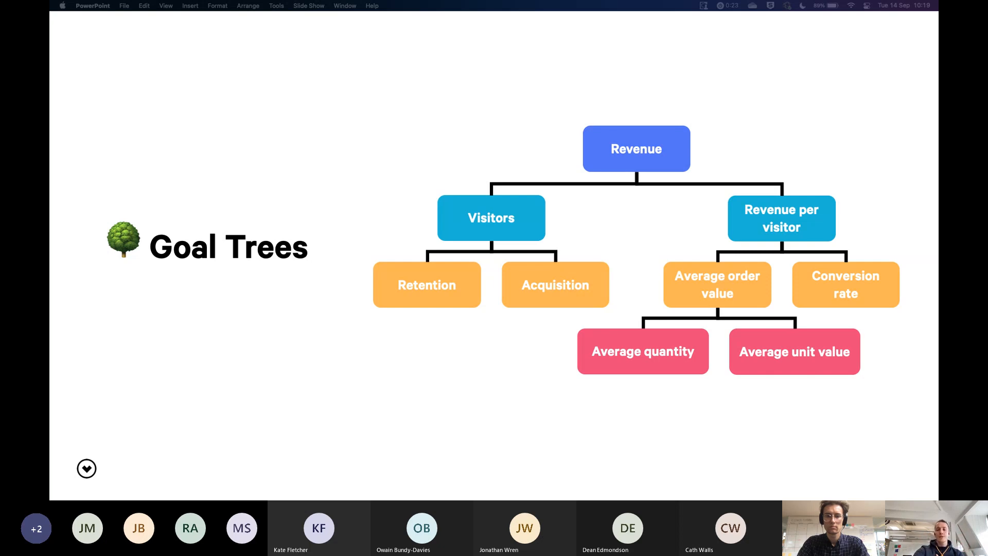
key("right")
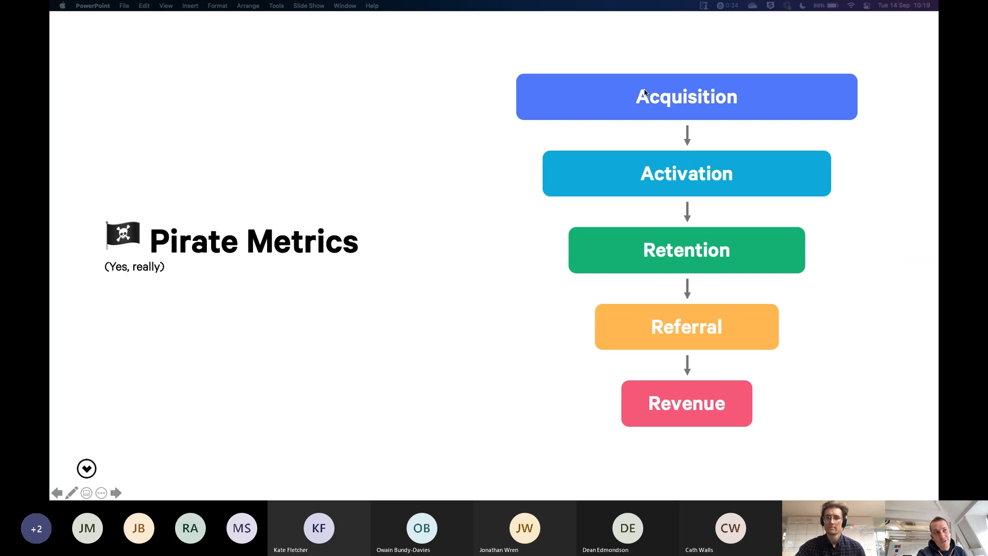
mouse_move(653, 255)
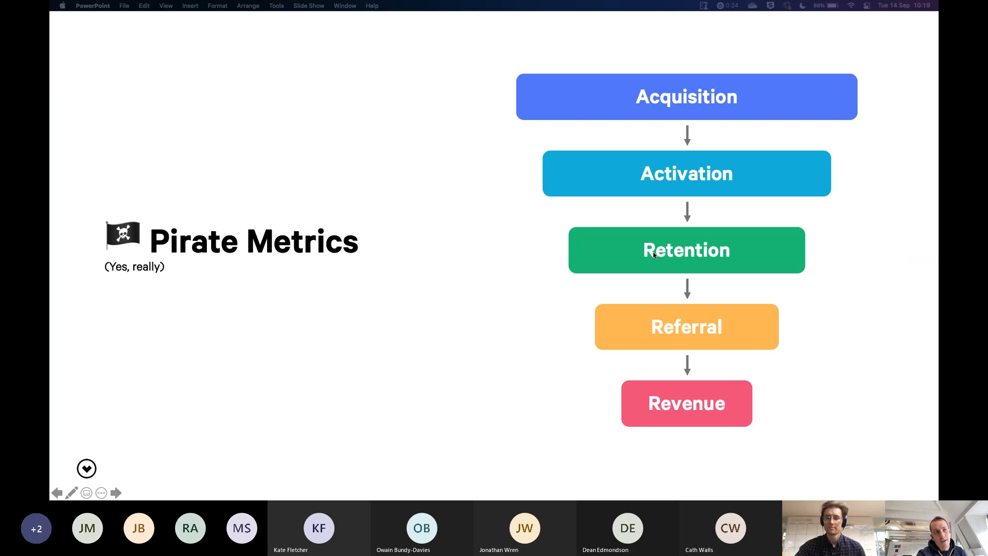
mouse_move(449, 350)
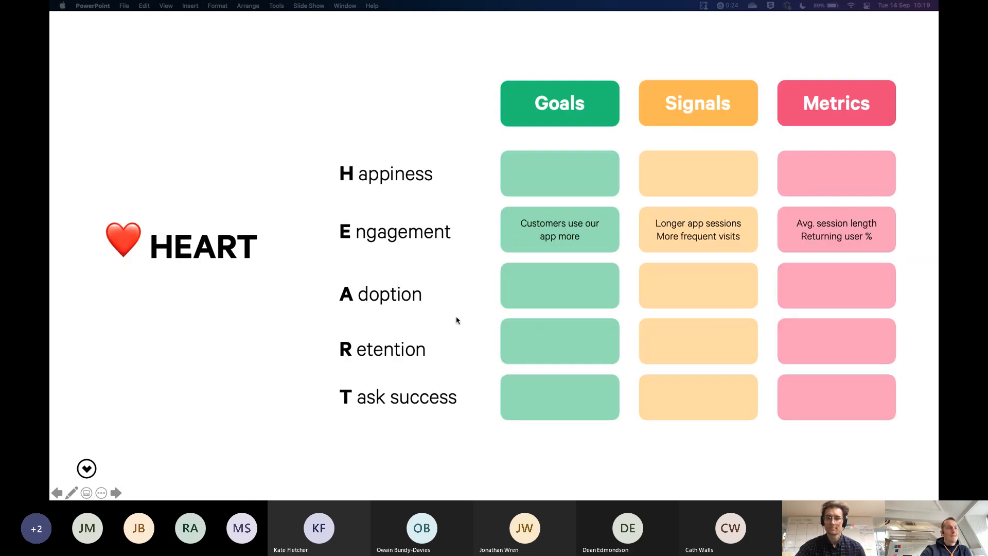
mouse_move(337, 44)
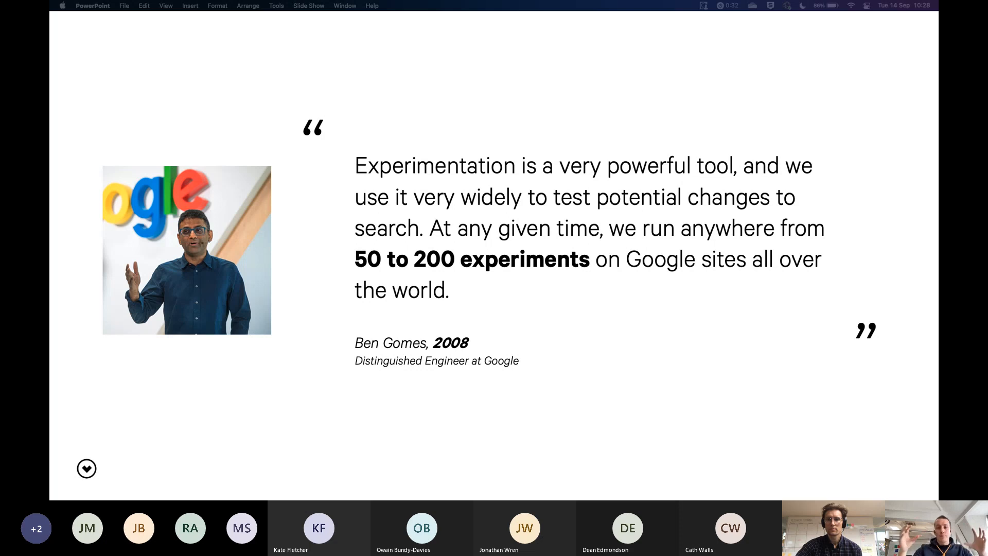
left_click(87, 468)
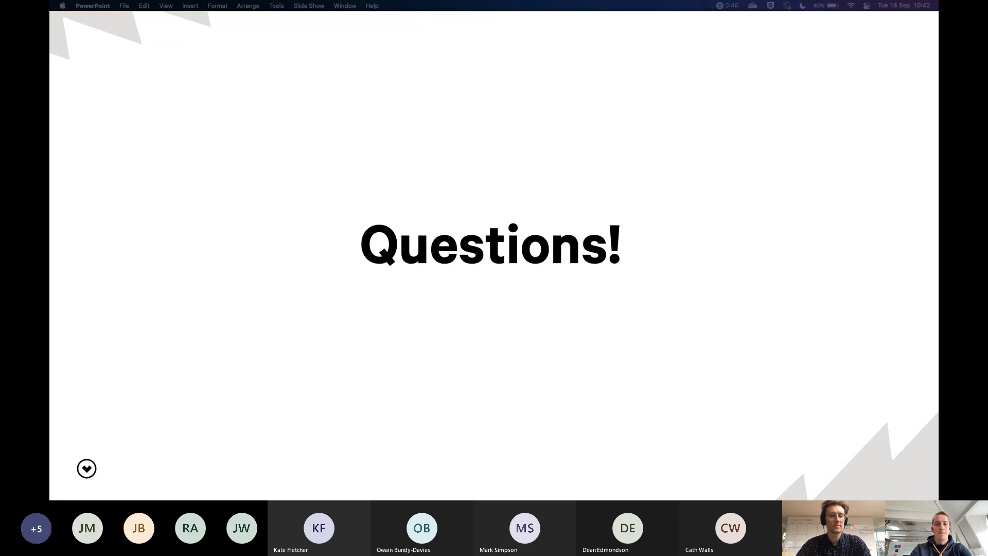
Advance the slide show from the Questions! slide to the codecomputerlove.com/events slide.
key("right")
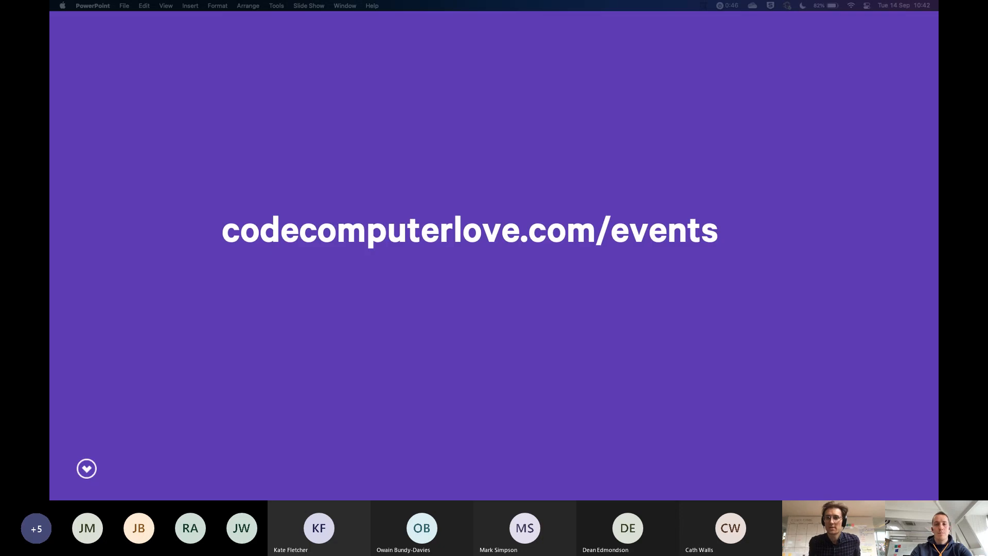